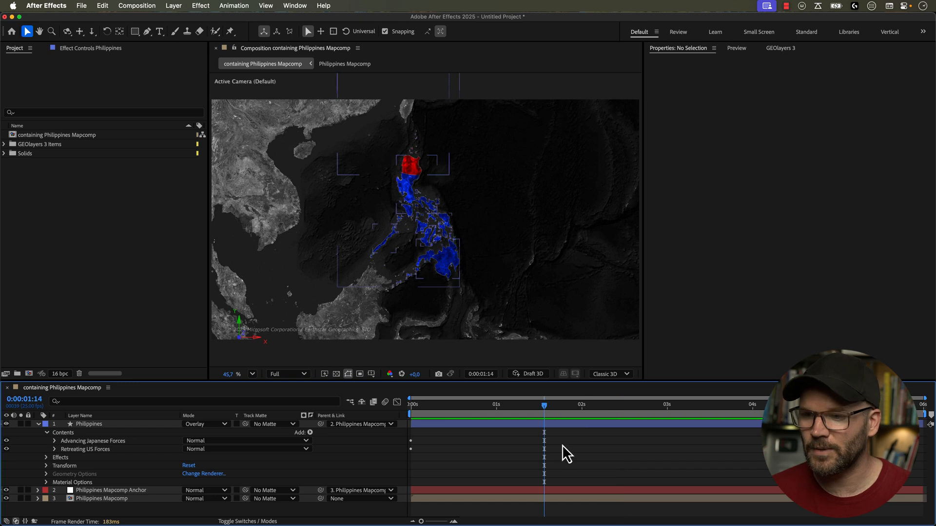
- Search GEOlayers for 'philippines', choose the Sovereign Country result and create its shape layer
left_click_drag(542, 405, 619, 406)
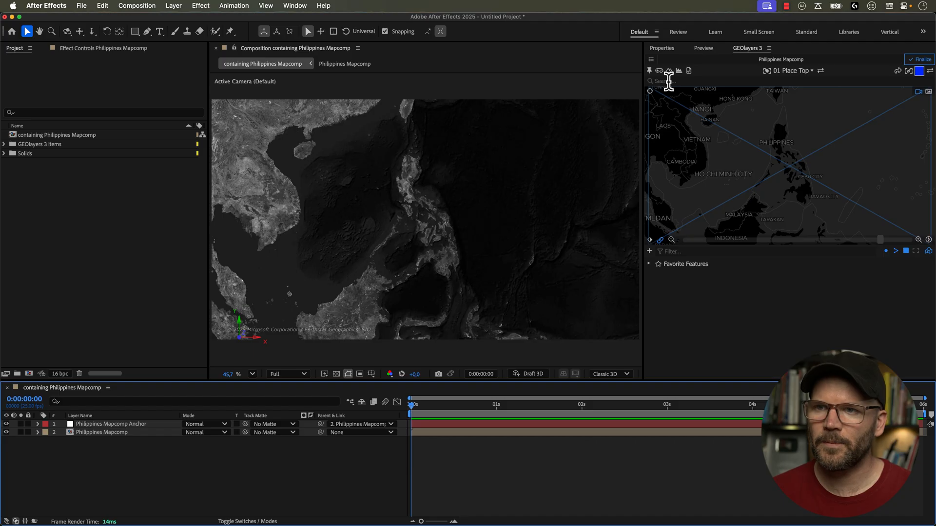
type("philippines")
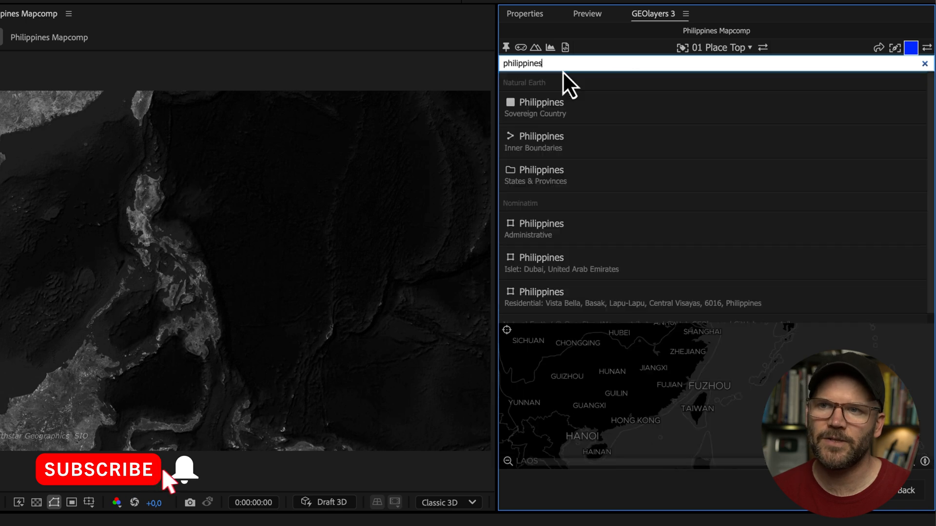
left_click(540, 107)
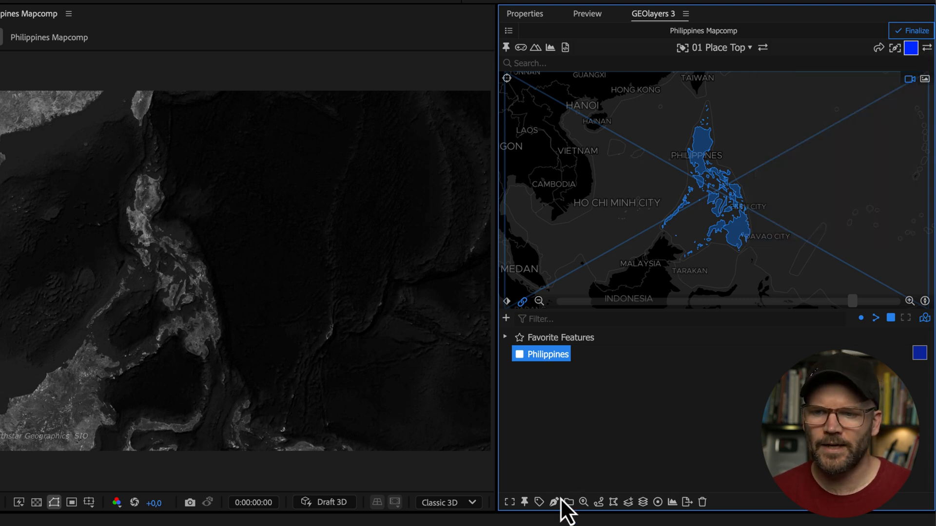
left_click(551, 502)
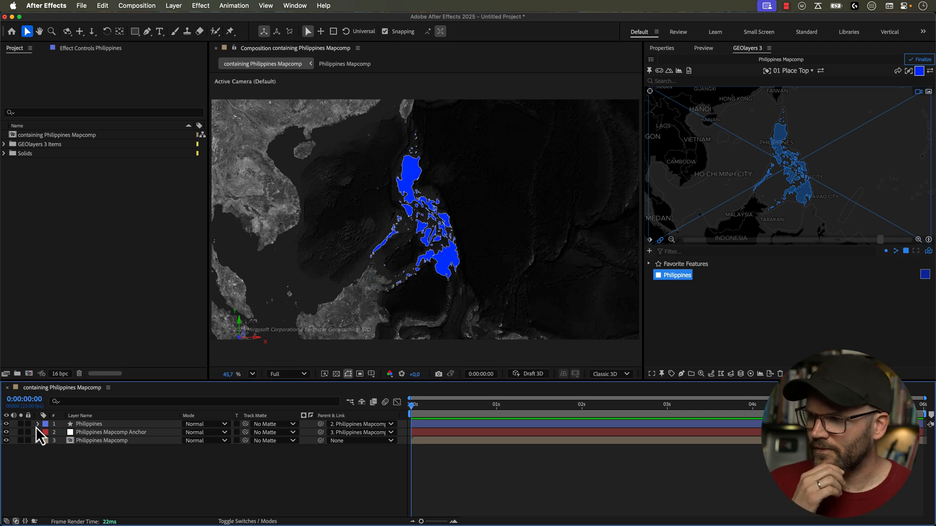
- Twirl open the layer's Contents, the Philippines group and an island sub-group
left_click(37, 424)
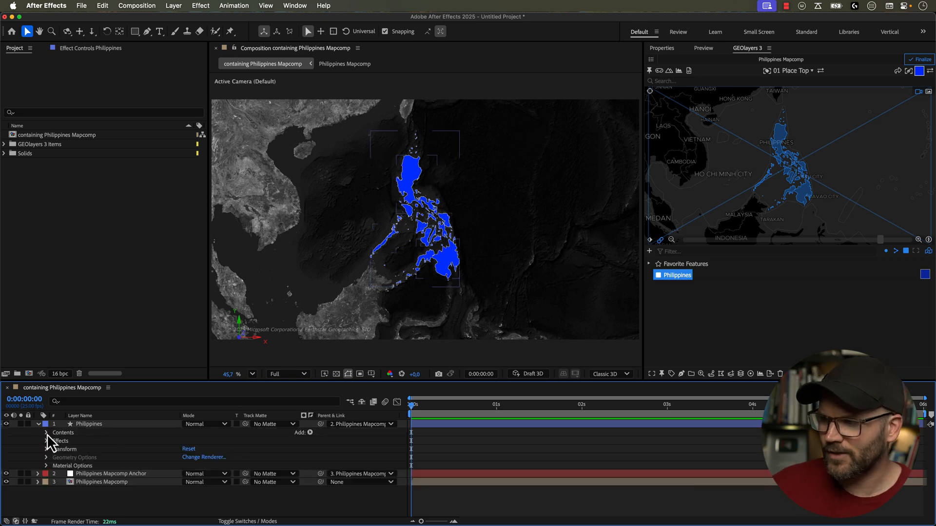
left_click(47, 433)
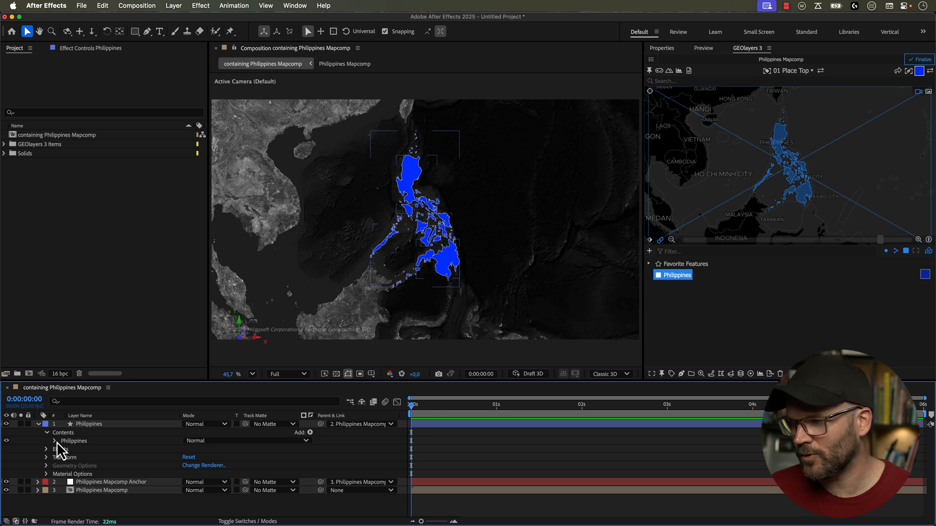
left_click(55, 441)
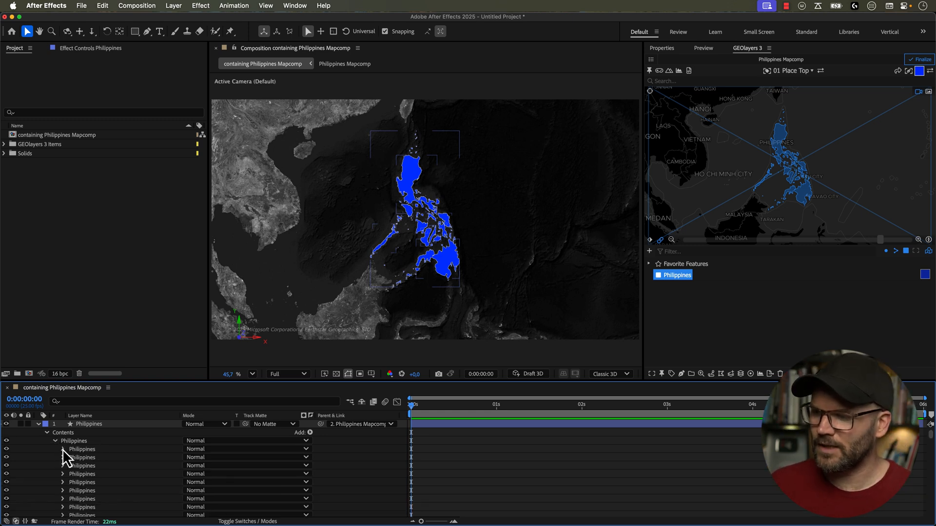
left_click(63, 449)
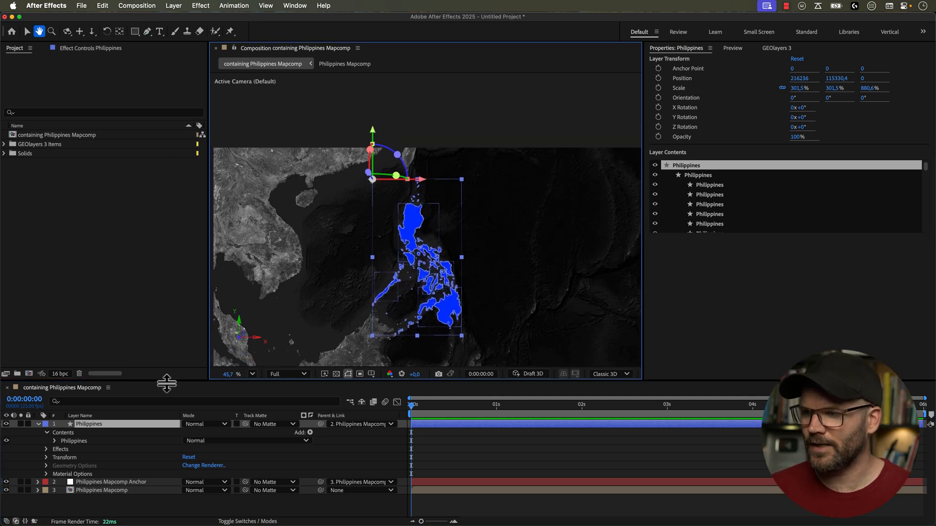
- Draw a Pen-tool shape above the northern islands and rename Shape 1 to 'Invasion'
left_click(147, 32)
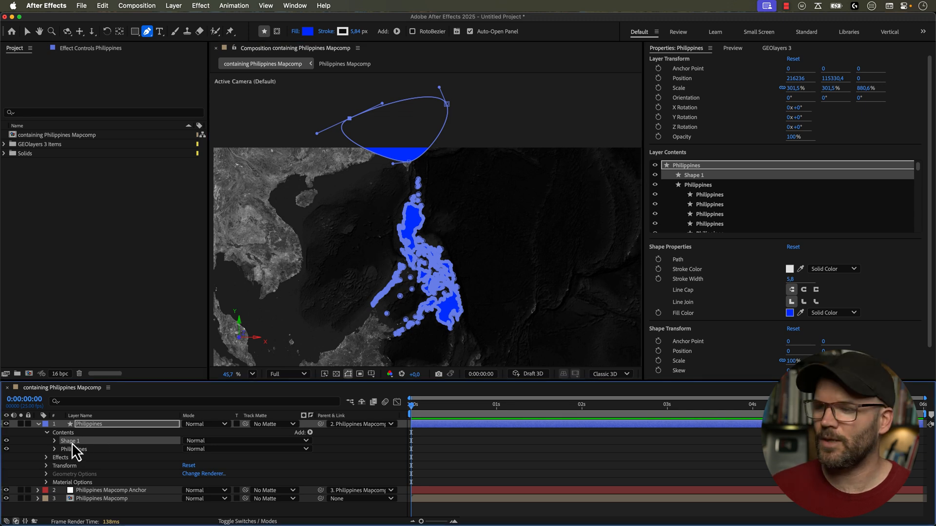
left_click(54, 441)
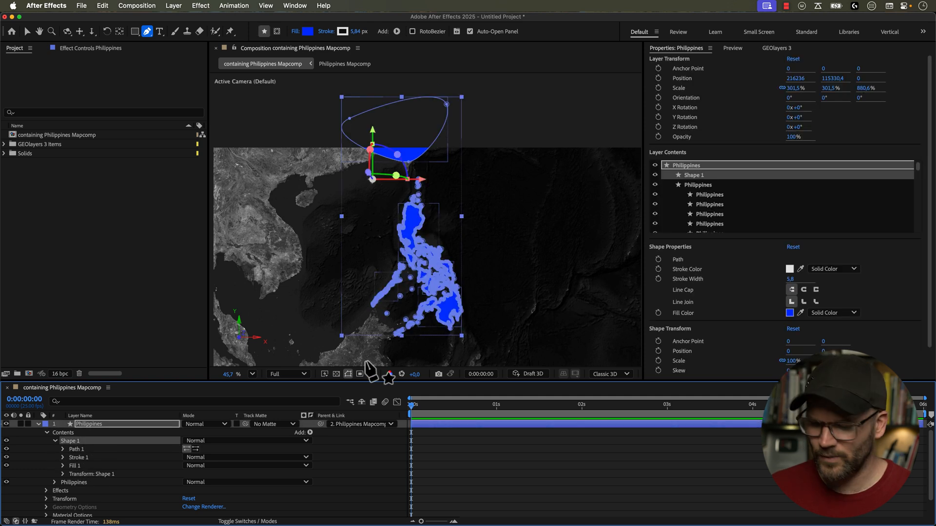
type("Invasion")
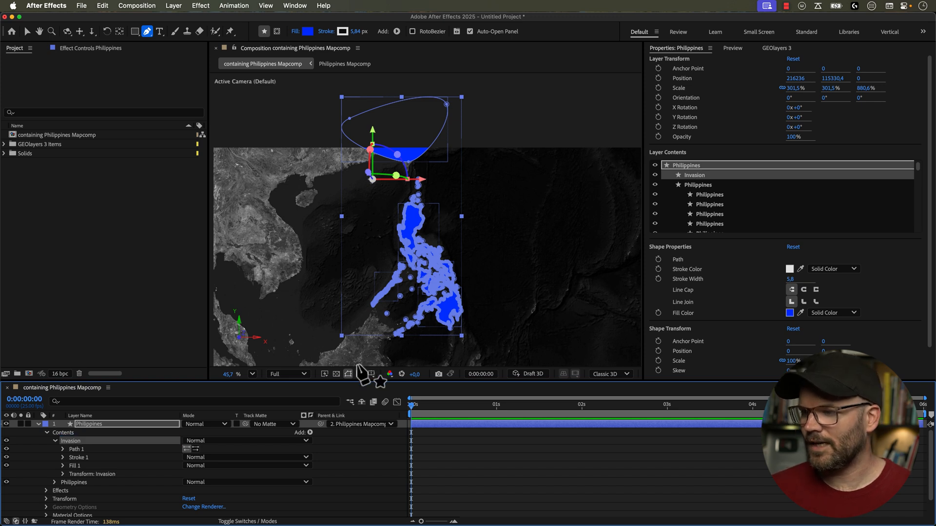
- Keyframe the Invasion path to grow from above the islands to cover them by 5 seconds
left_click(62, 448)
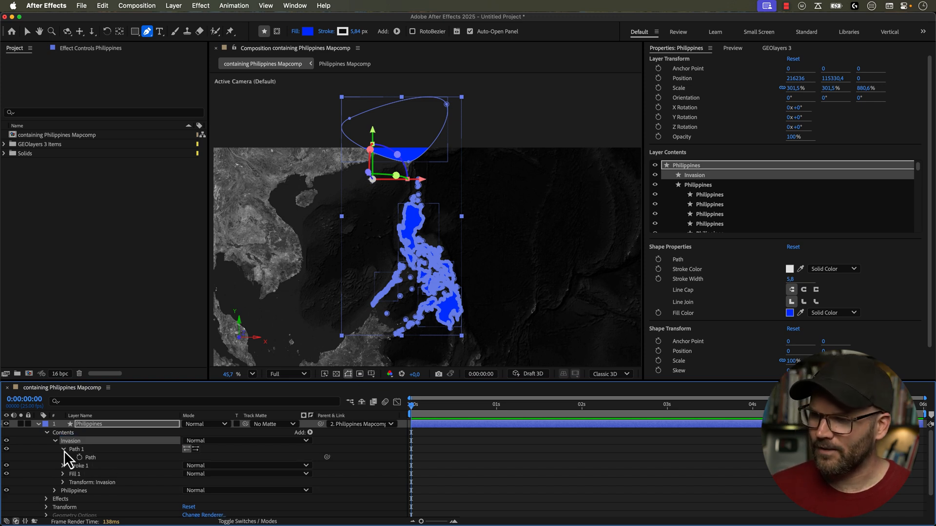
left_click(62, 449)
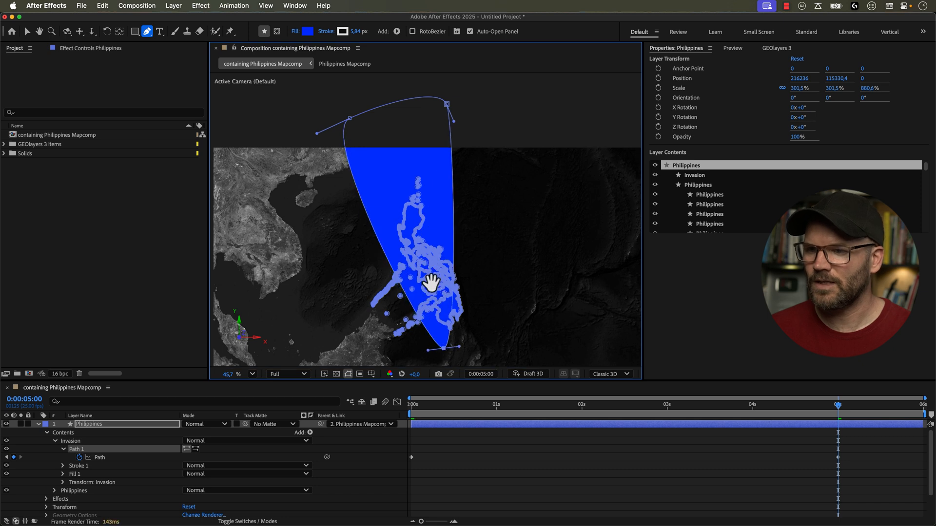
left_click_drag(429, 284, 450, 272)
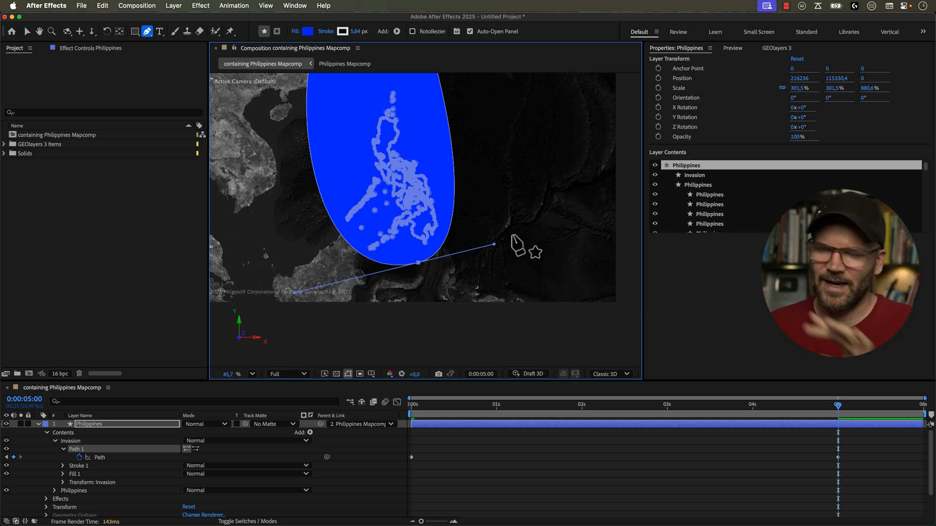
mouse_move(429, 263)
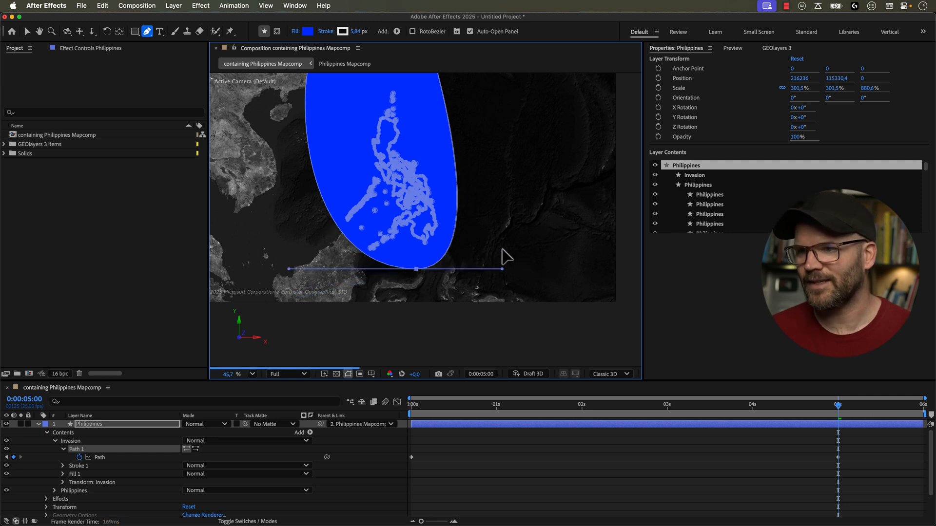
mouse_move(418, 278)
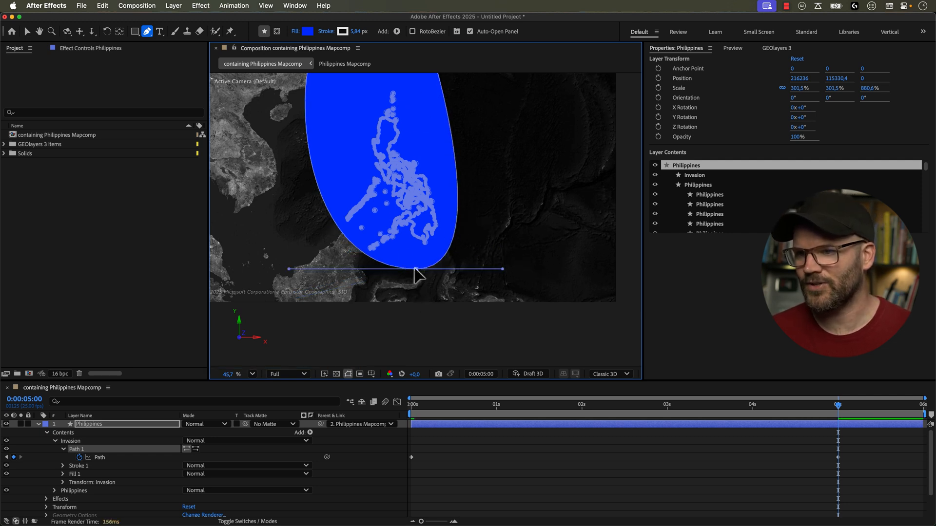
left_click(738, 404)
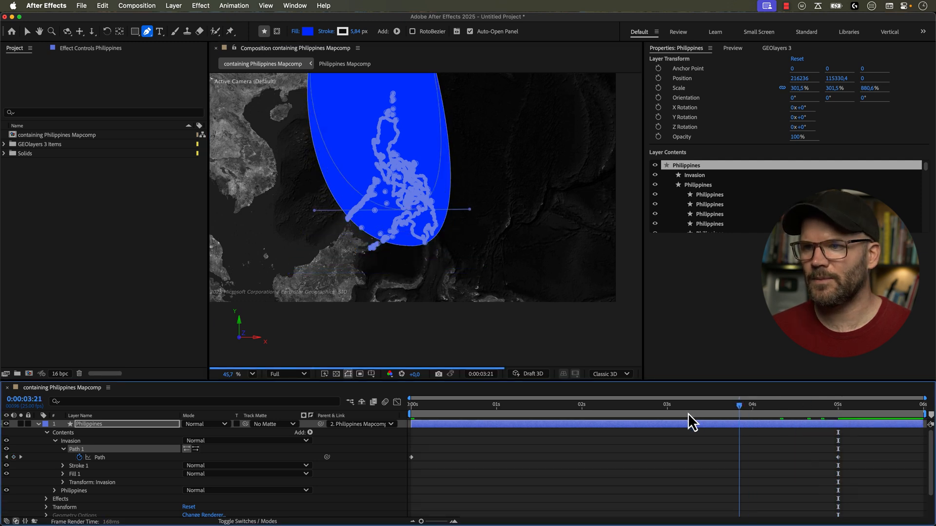
left_click(448, 404)
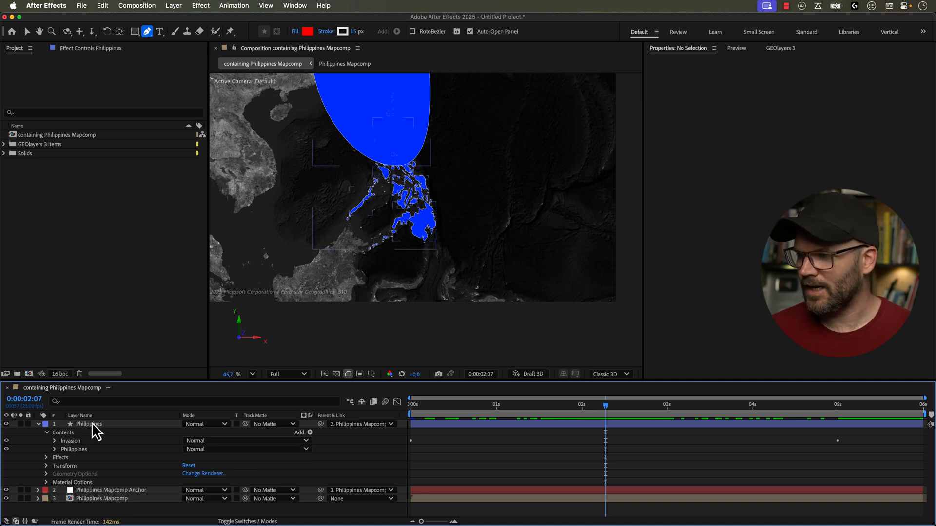
- Add a Merge Paths operation to the Philippines layer's contents
left_click(89, 424)
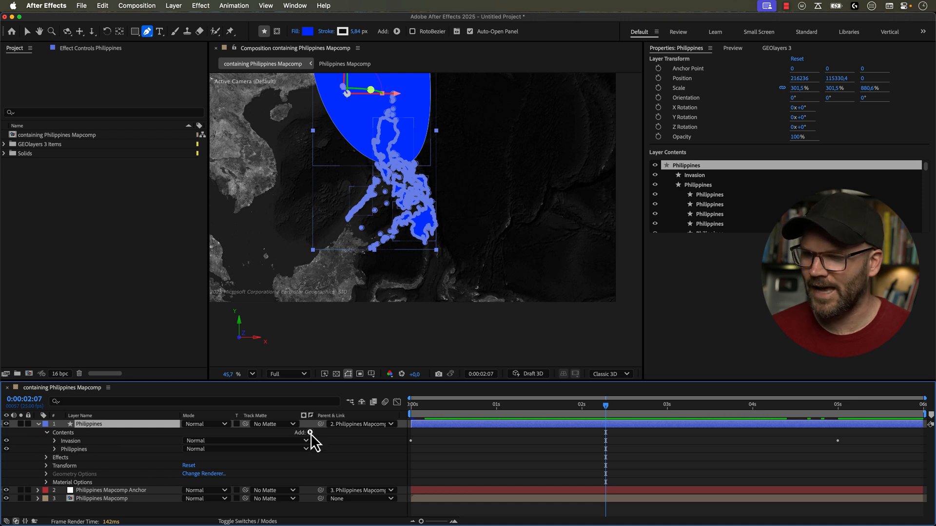
left_click(309, 433)
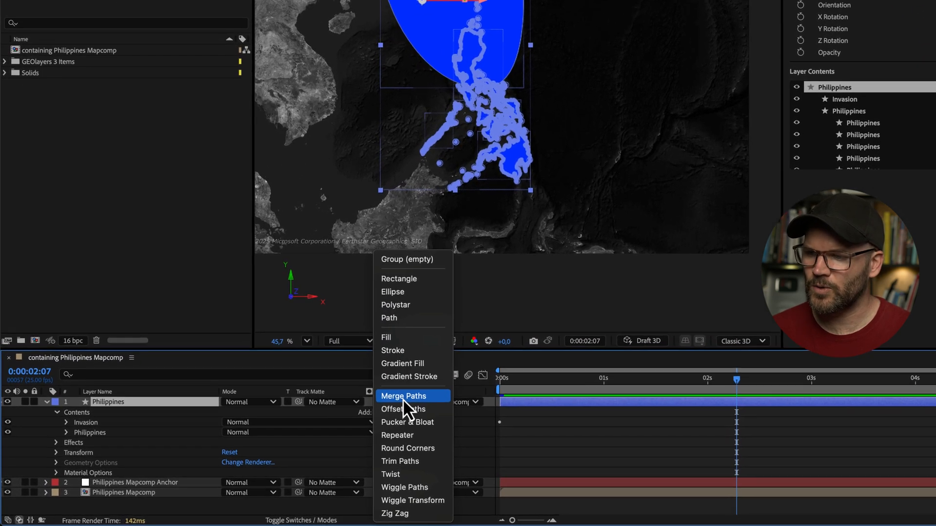
left_click(403, 395)
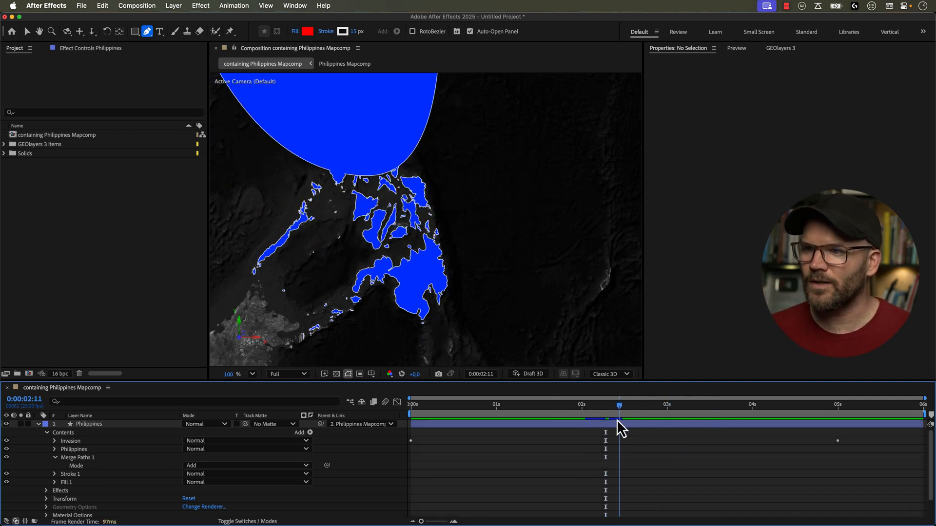
- Check the merged shape near 2 seconds and set Merge Paths 1 mode to Subtract
left_click_drag(619, 405, 597, 405)
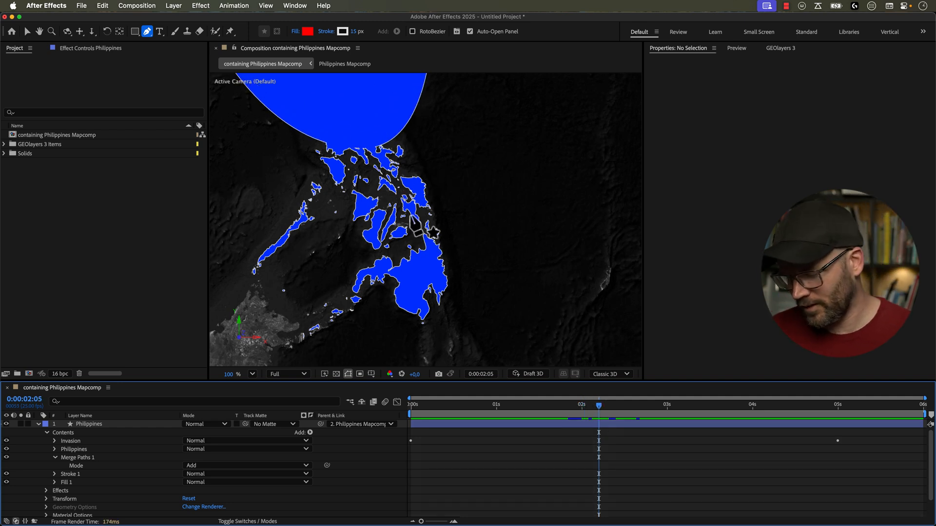
left_click(27, 31)
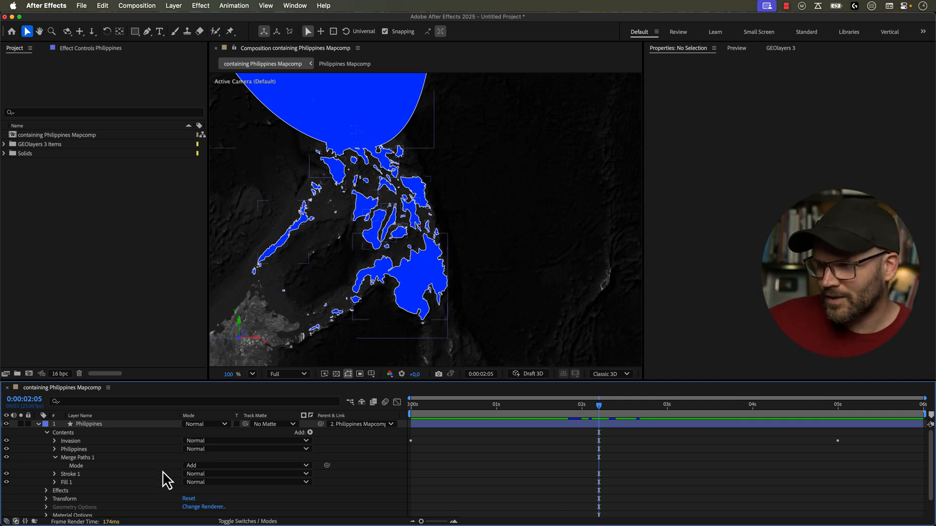
mouse_move(600, 434)
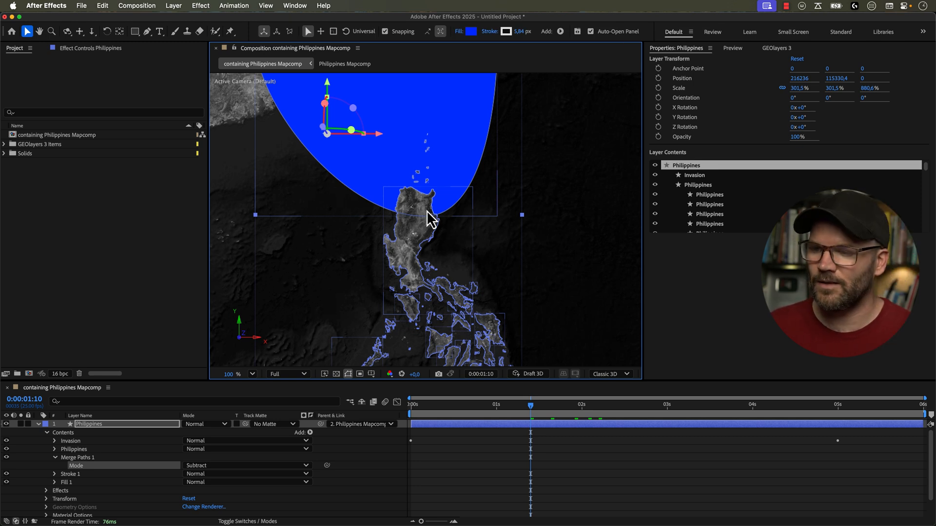
mouse_move(68, 484)
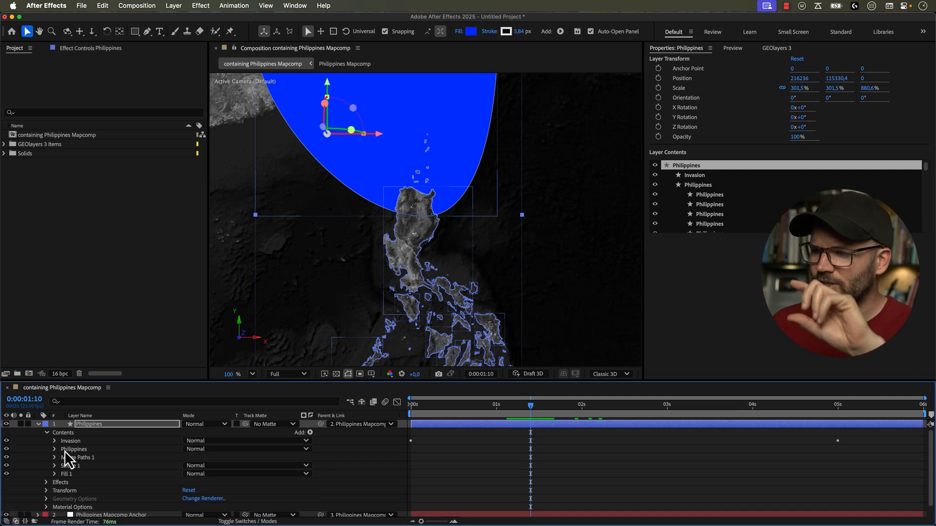
- Drag the Philippines group above the Invasion group within Contents
left_click(73, 448)
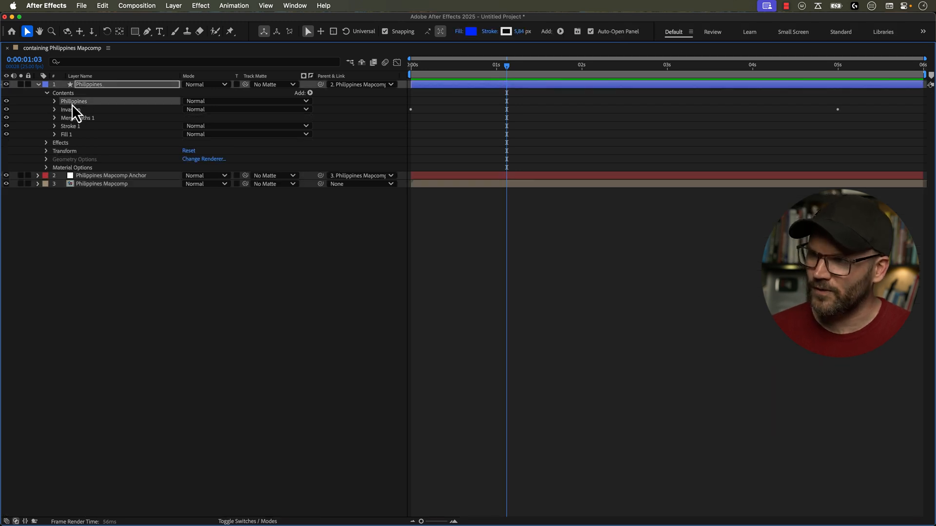
left_click(309, 94)
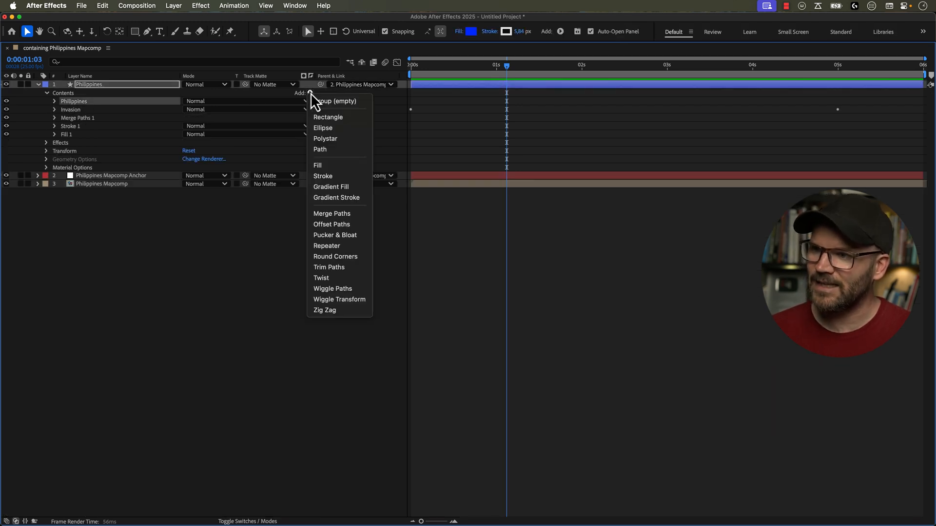
mouse_move(333, 213)
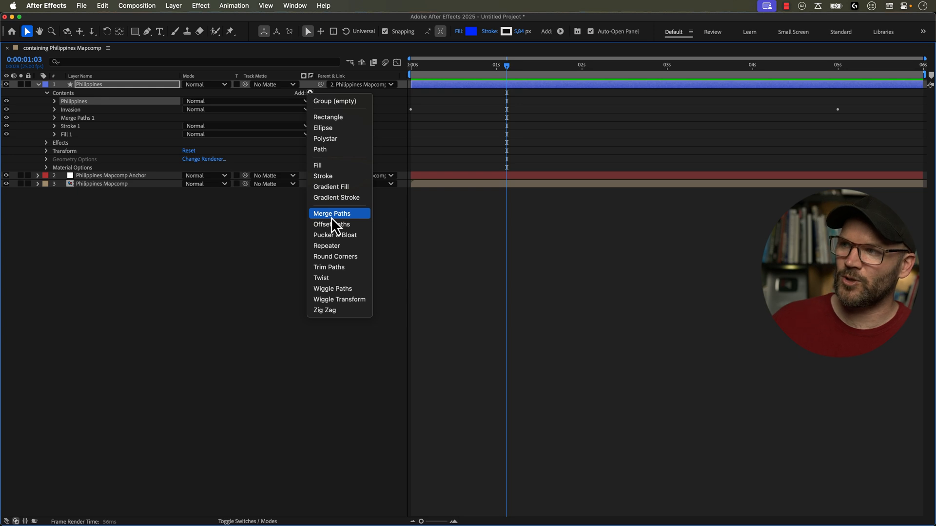
mouse_move(130, 134)
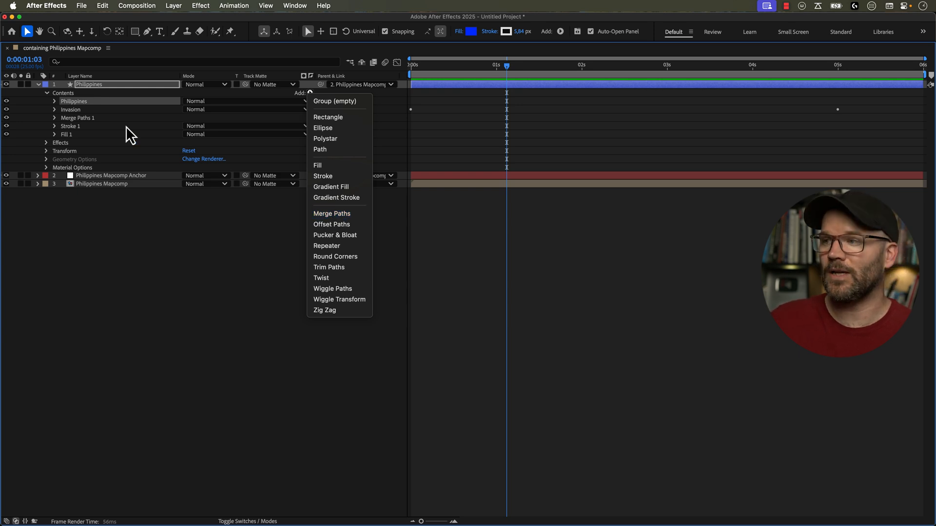
mouse_move(332, 187)
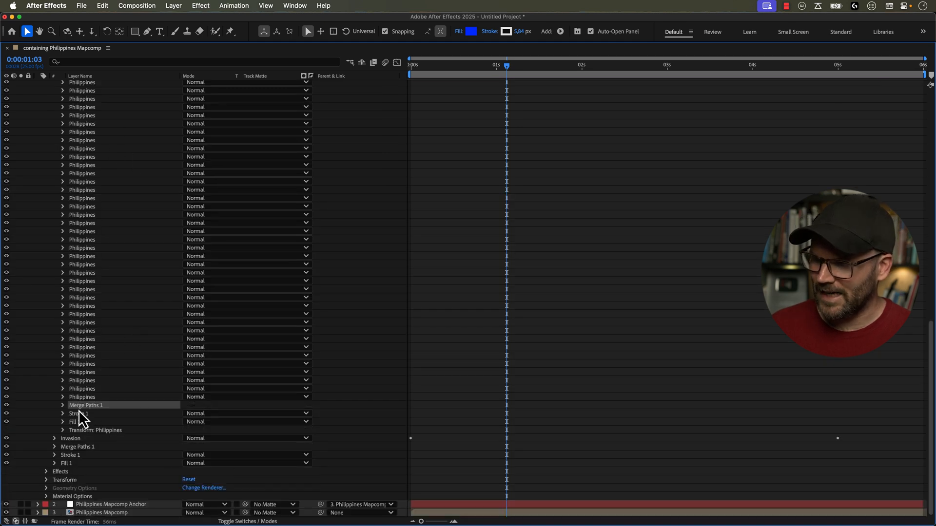
mouse_move(57, 439)
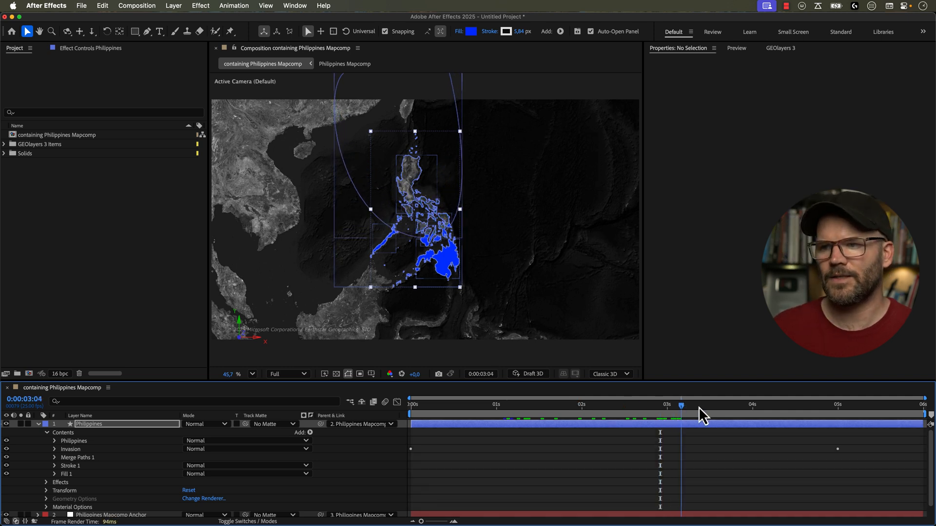
- Scrub around 2–3 seconds to watch the invasion shape erase the northern islands
left_click_drag(680, 405, 698, 411)
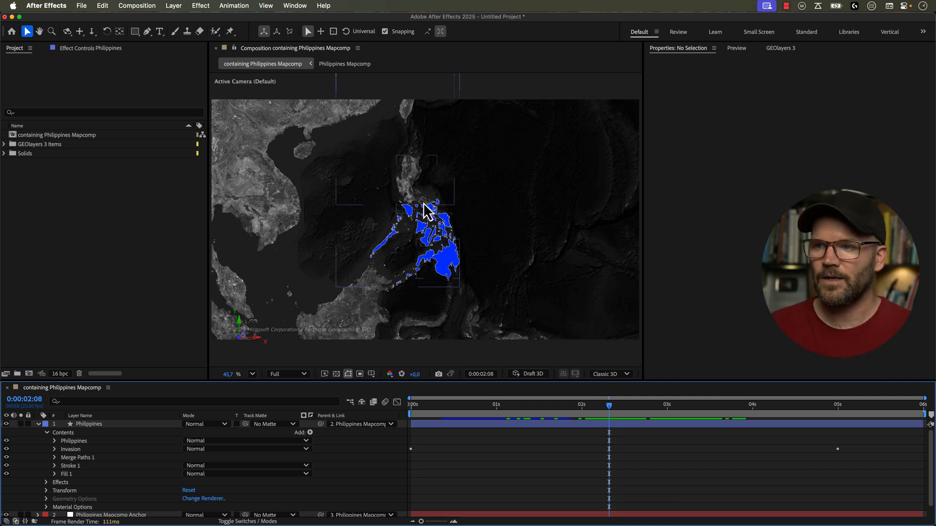
mouse_move(415, 216)
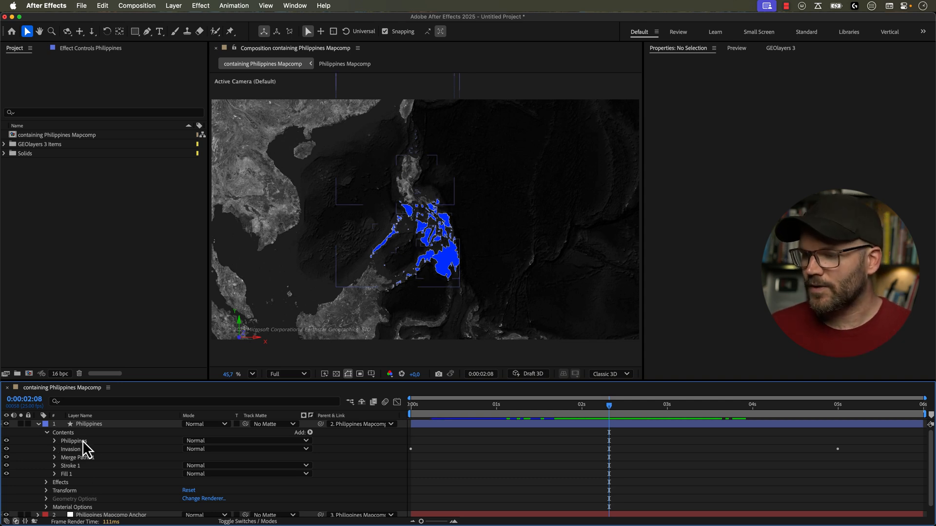
mouse_move(106, 447)
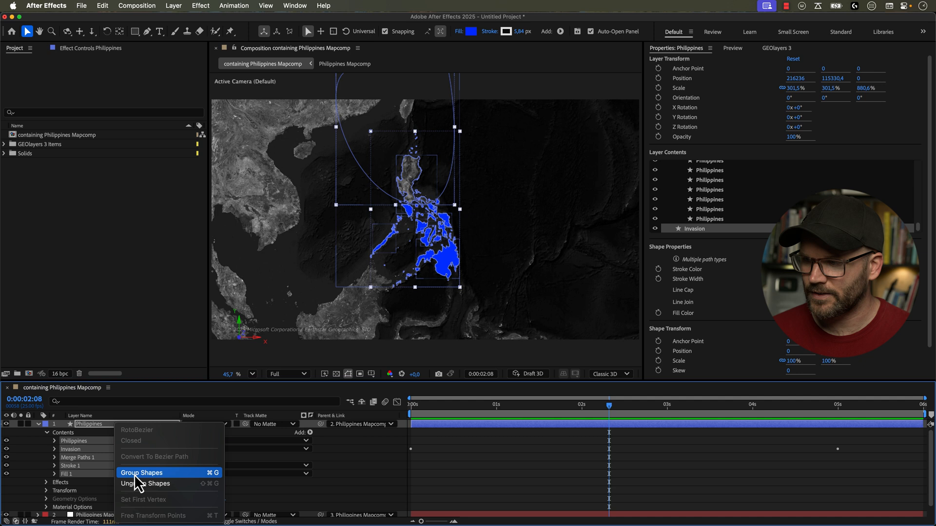
- Group the contents as 'Retreating US Forces' and name a duplicate 'Advancing Japanese Forces'
left_click(141, 472)
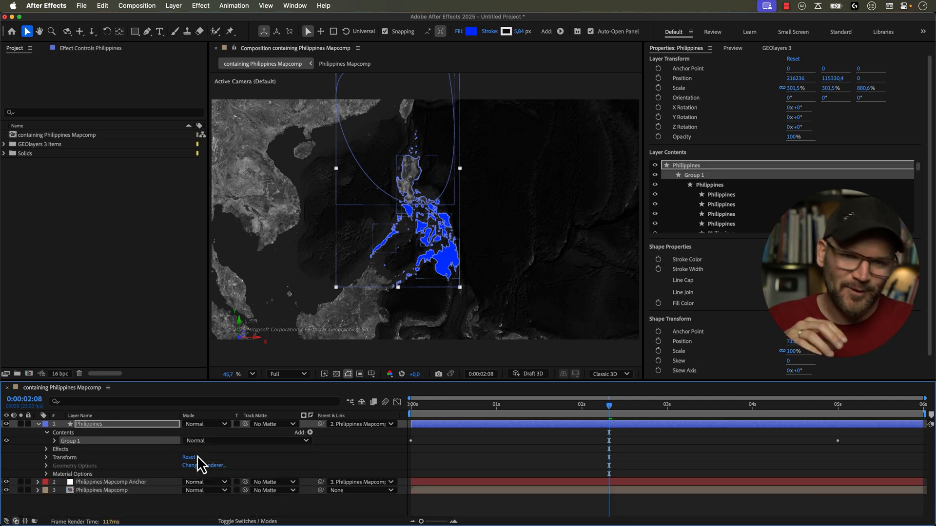
mouse_move(113, 450)
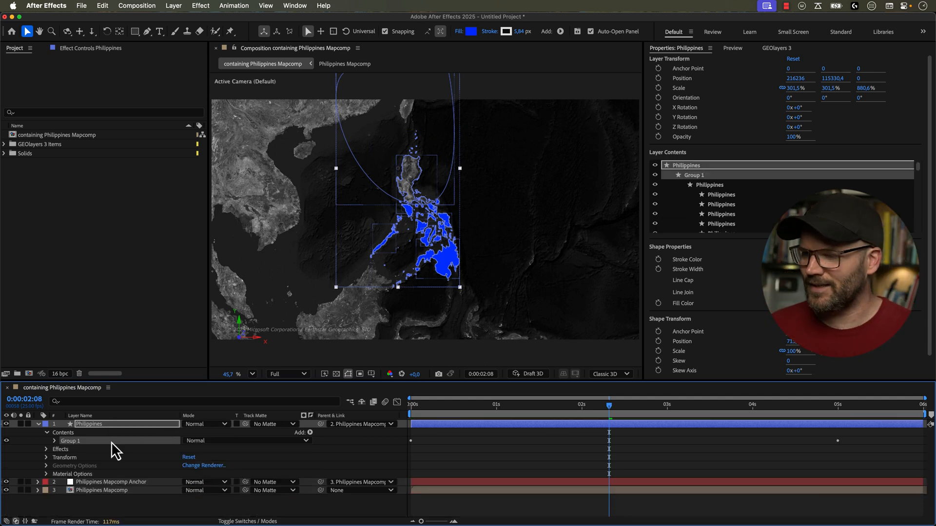
double_click(70, 440)
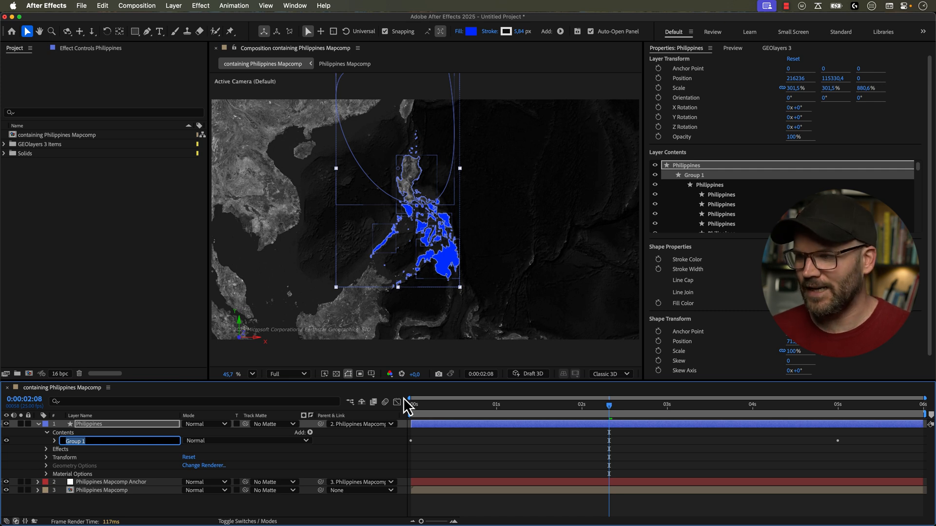
type("Retreating US Forces")
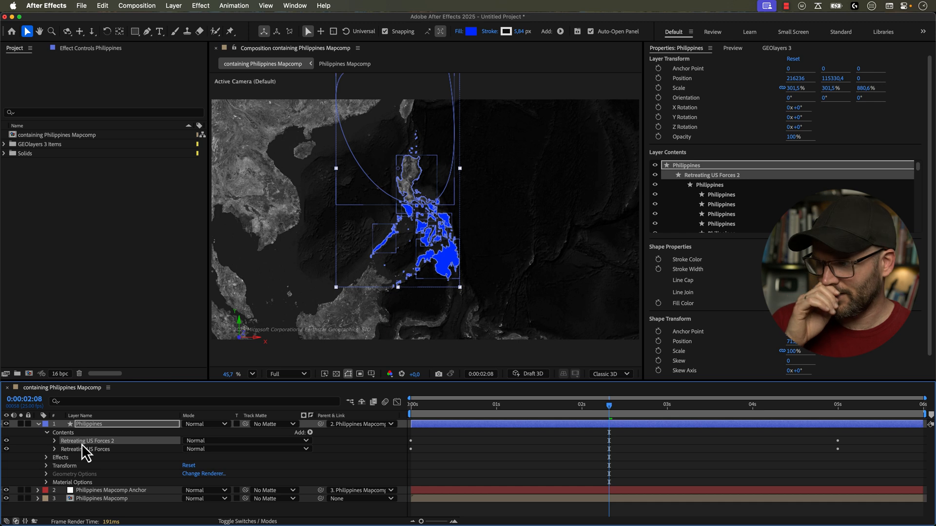
double_click(89, 440)
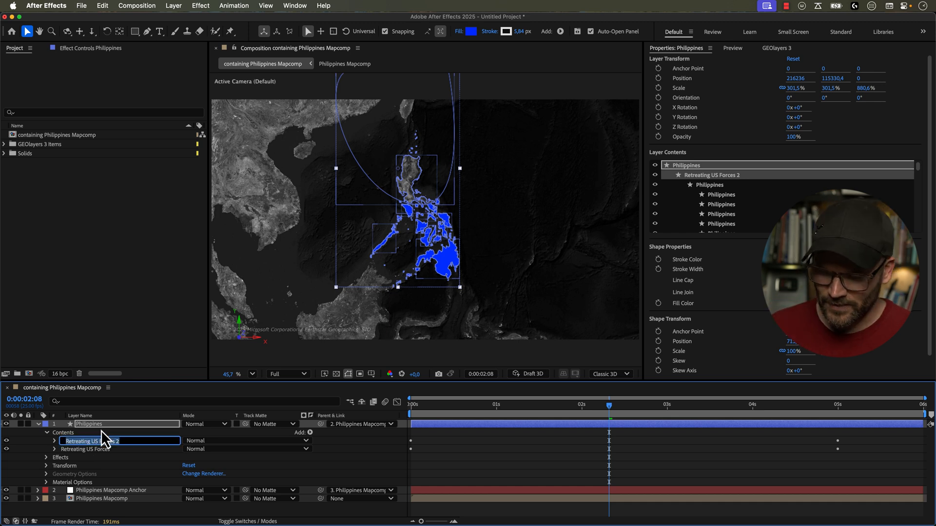
type("Advanc")
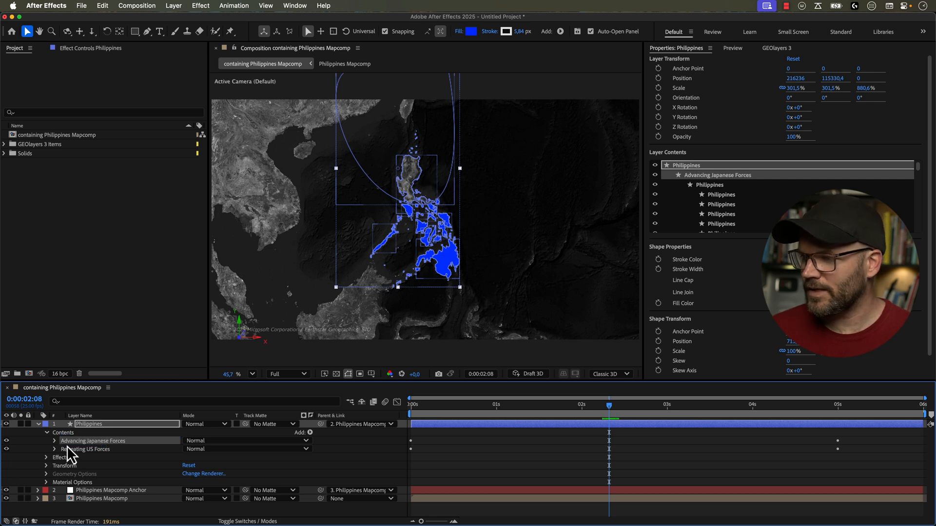
- Set the Advancing Japanese Forces group's Merge Paths 1 mode to Intersect
left_click(55, 441)
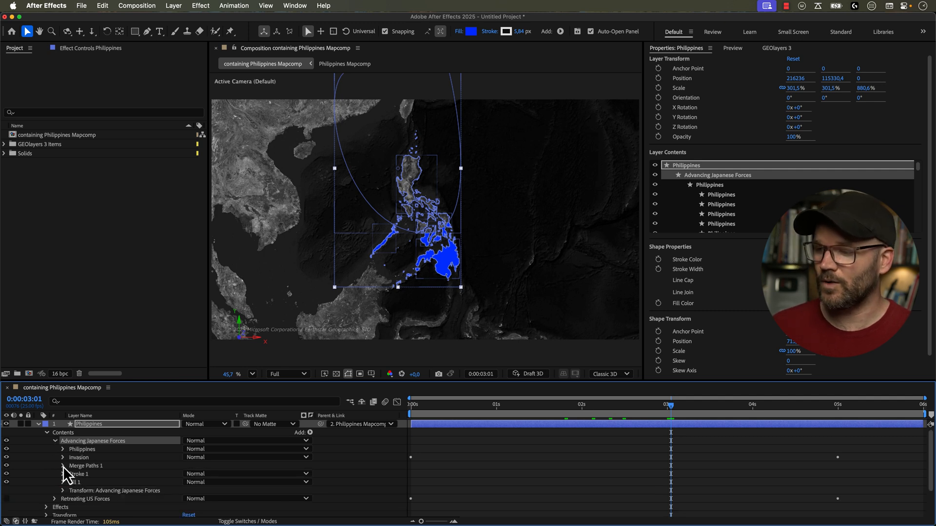
left_click(62, 466)
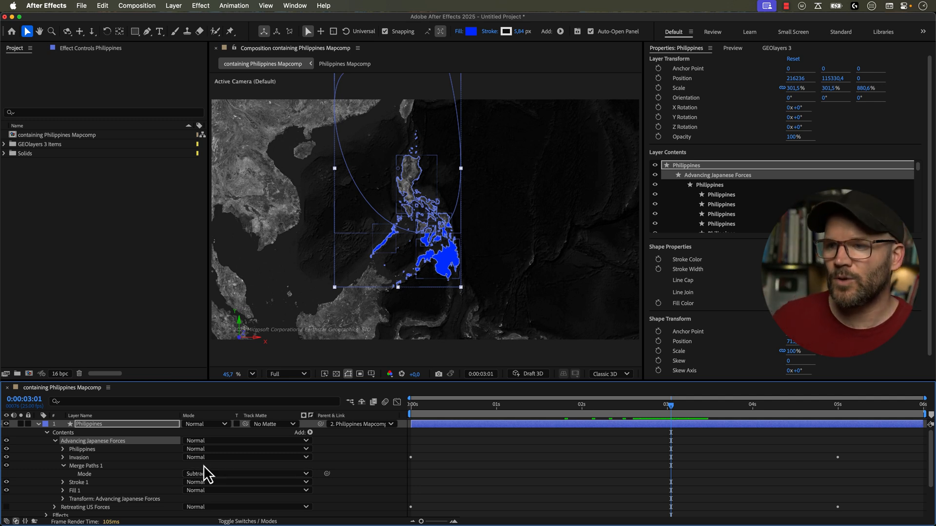
mouse_move(434, 181)
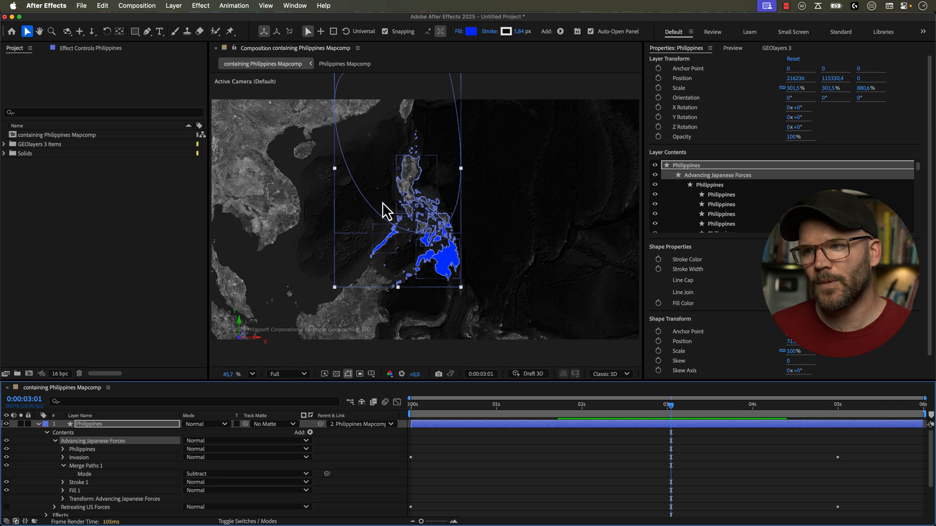
mouse_move(433, 146)
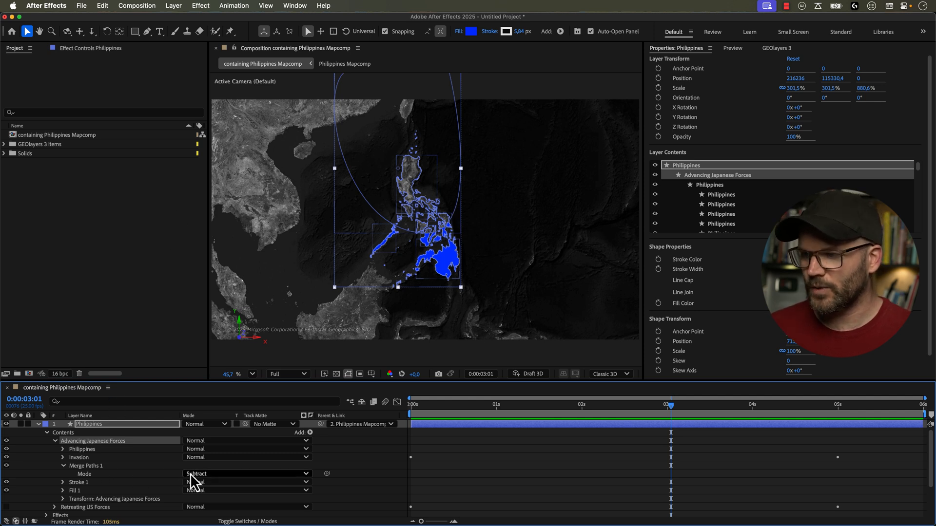
left_click(195, 474)
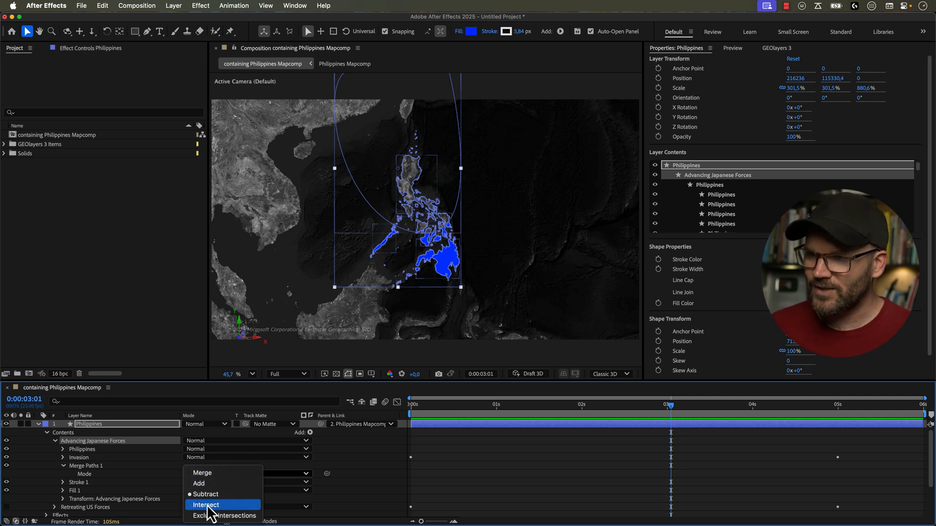
left_click(206, 505)
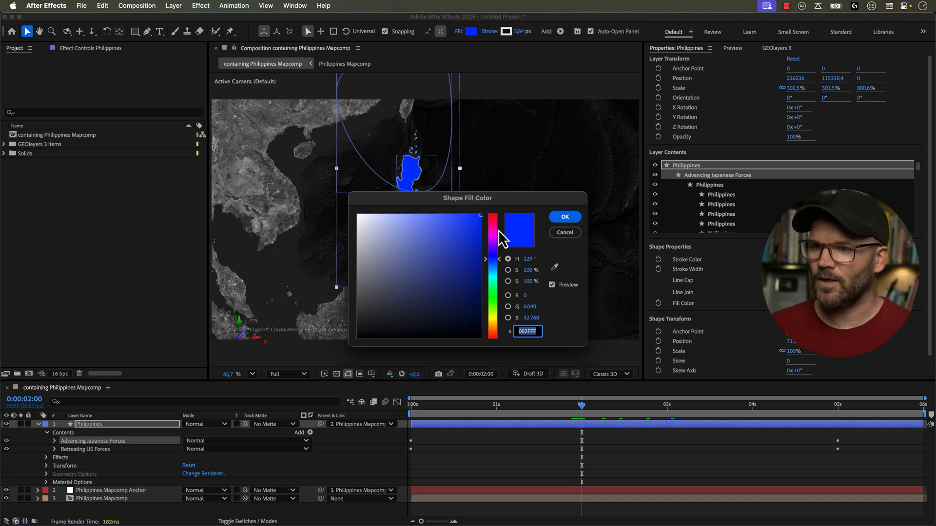
- Fill the Advancing Japanese Forces shape pure red (FF0000) and preview it spreading over the blue
left_click(492, 214)
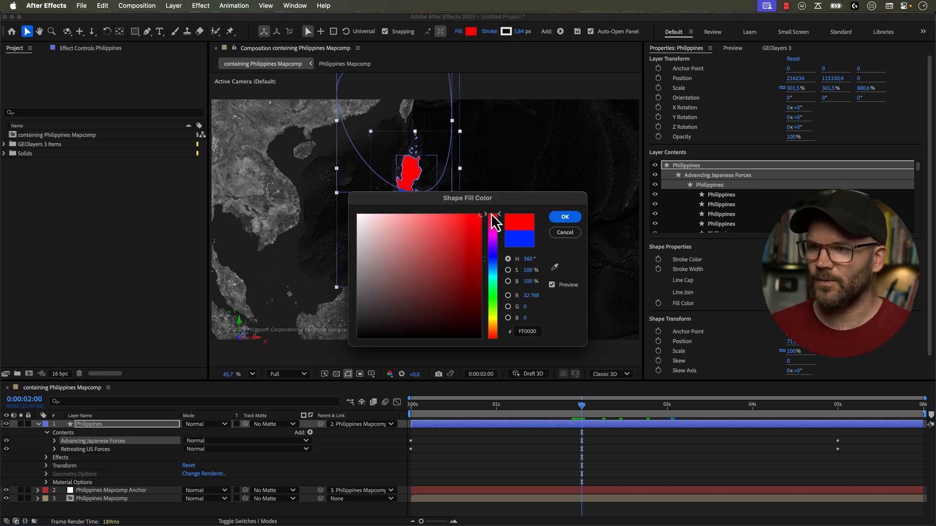
left_click(563, 216)
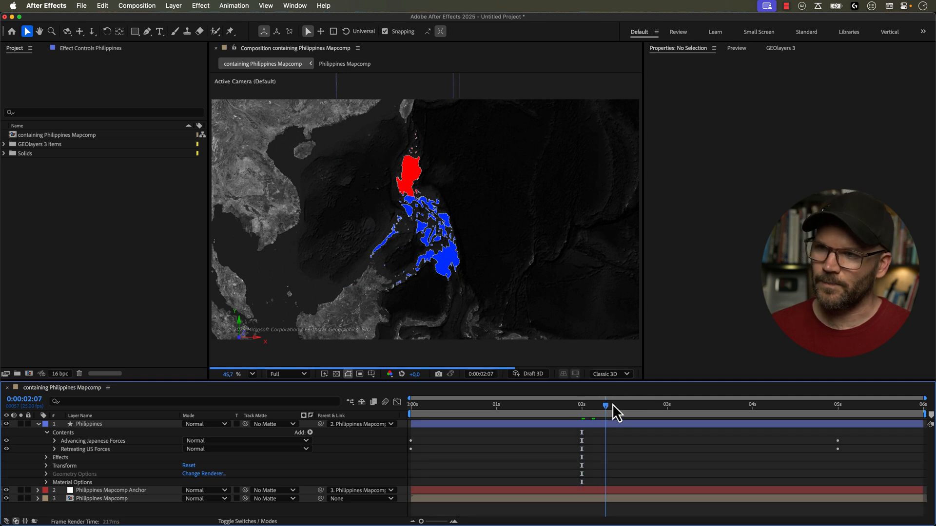
left_click_drag(606, 404, 653, 404)
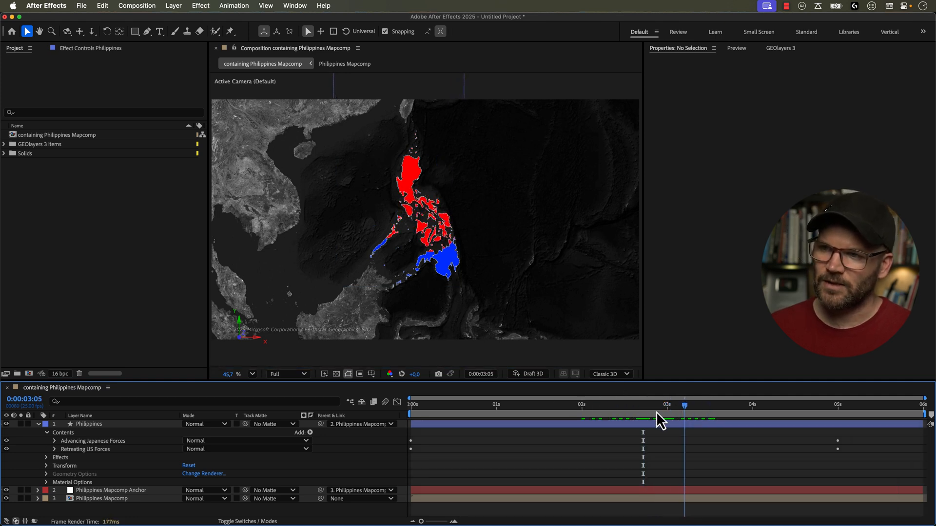
- Set the Philippines shape layer's blending mode to Overlay so the satellite map shows through
left_click(89, 424)
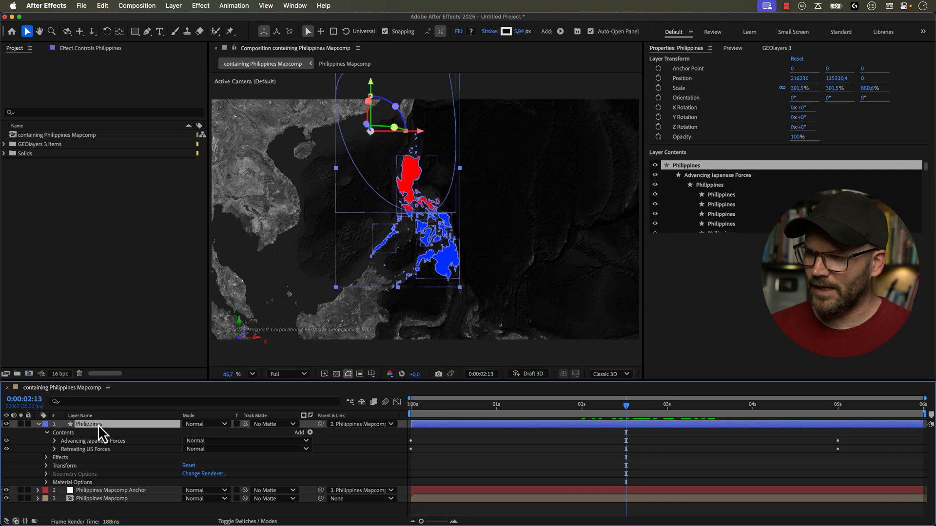
left_click(205, 424)
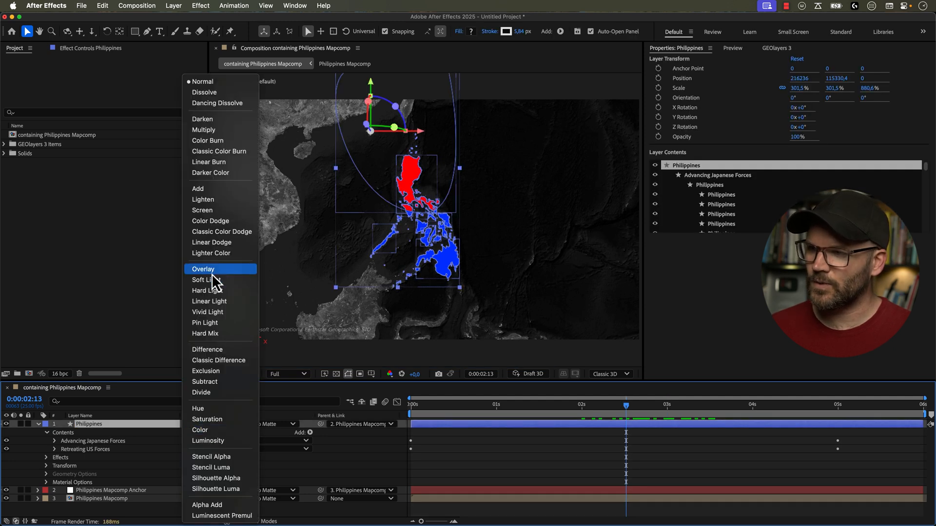
left_click(203, 269)
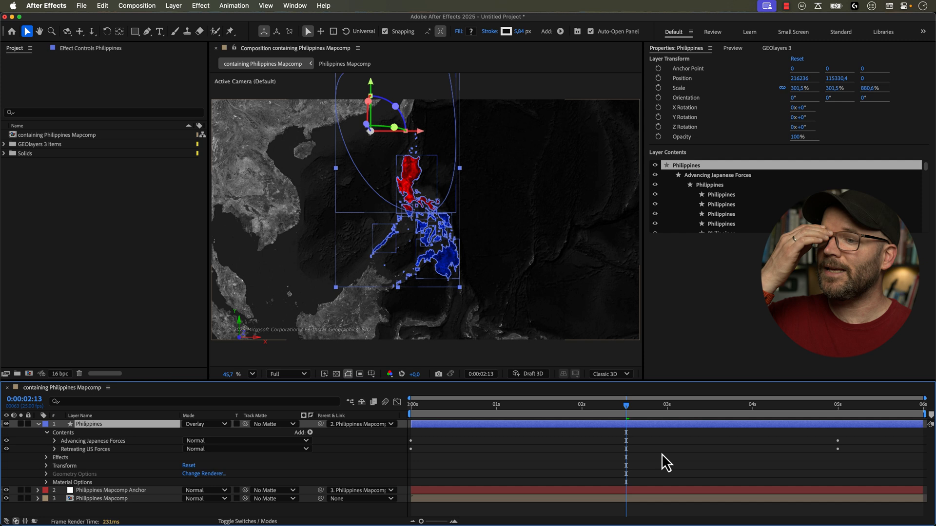